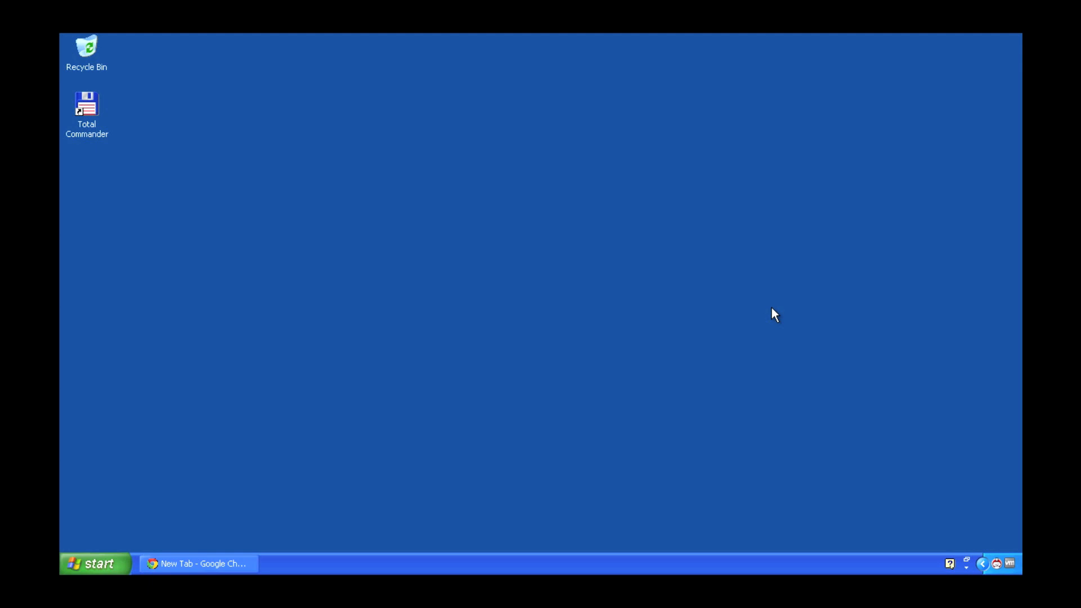
mouse_move(930, 462)
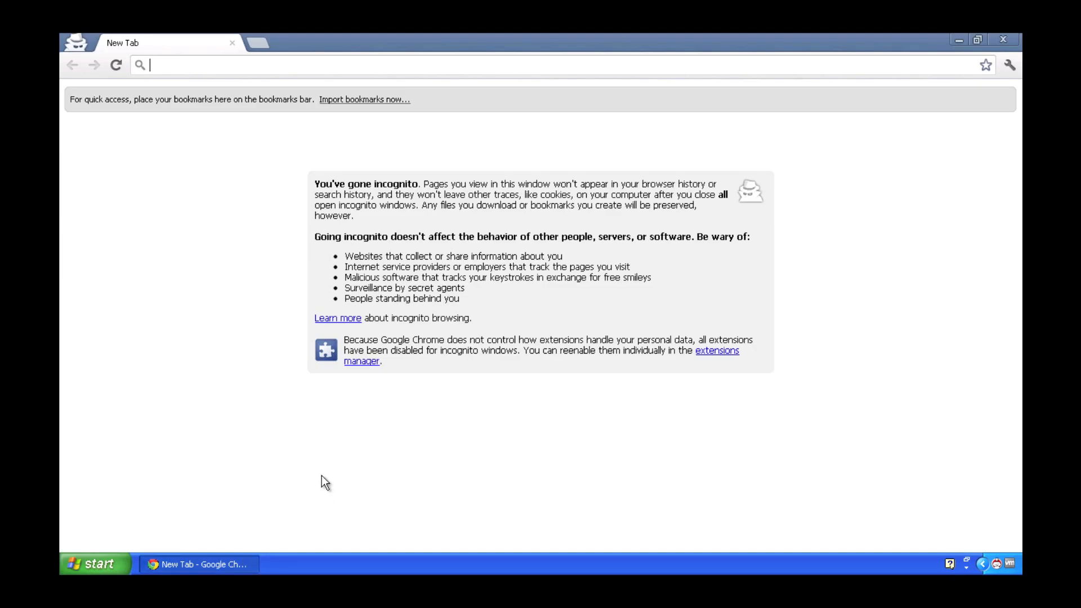
- Search Google for 'shareware' from the omnibox
type("shareware")
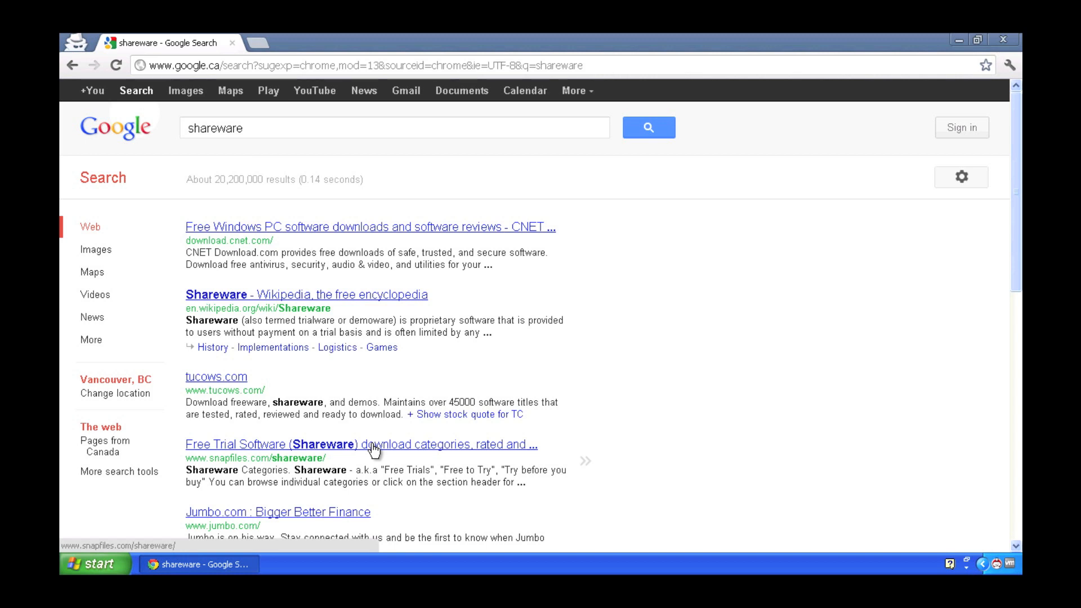
- Go to SnapFiles from the results and into its Misc. Internet Tools trial category
left_click(358, 444)
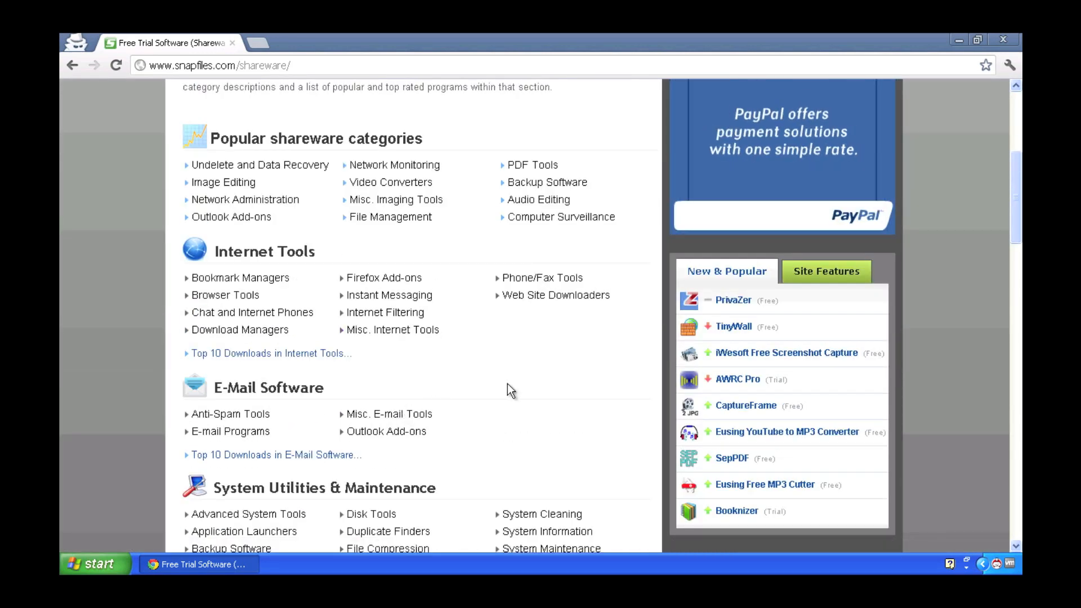
left_click(393, 329)
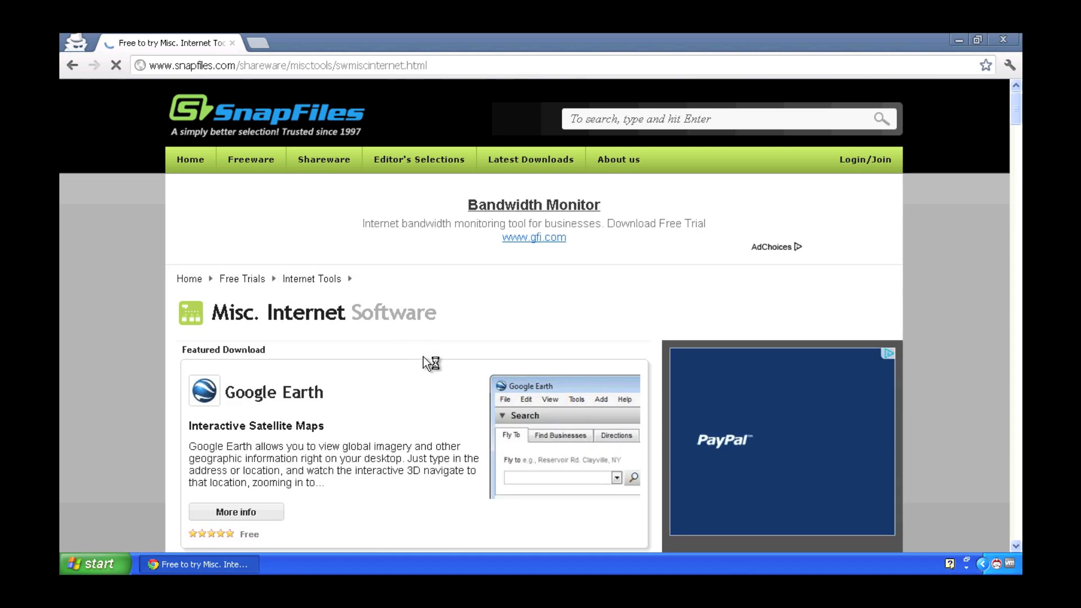
- Scroll the Misc. Internet Software list down to Feed Editor, Sticky Previews and CyberGhost VPN
scroll("down", 3)
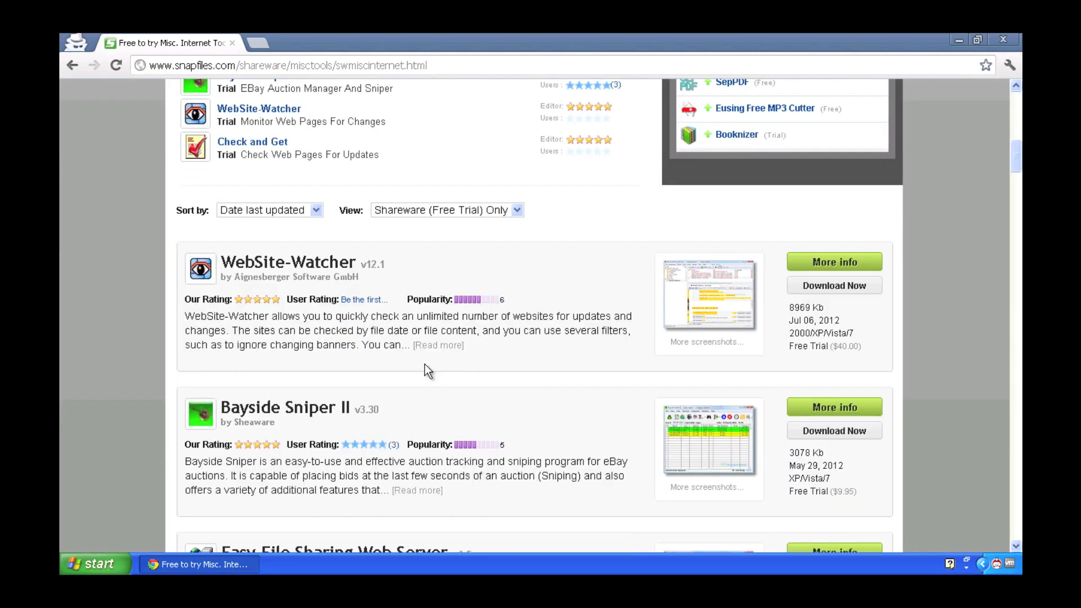
scroll("down", 3)
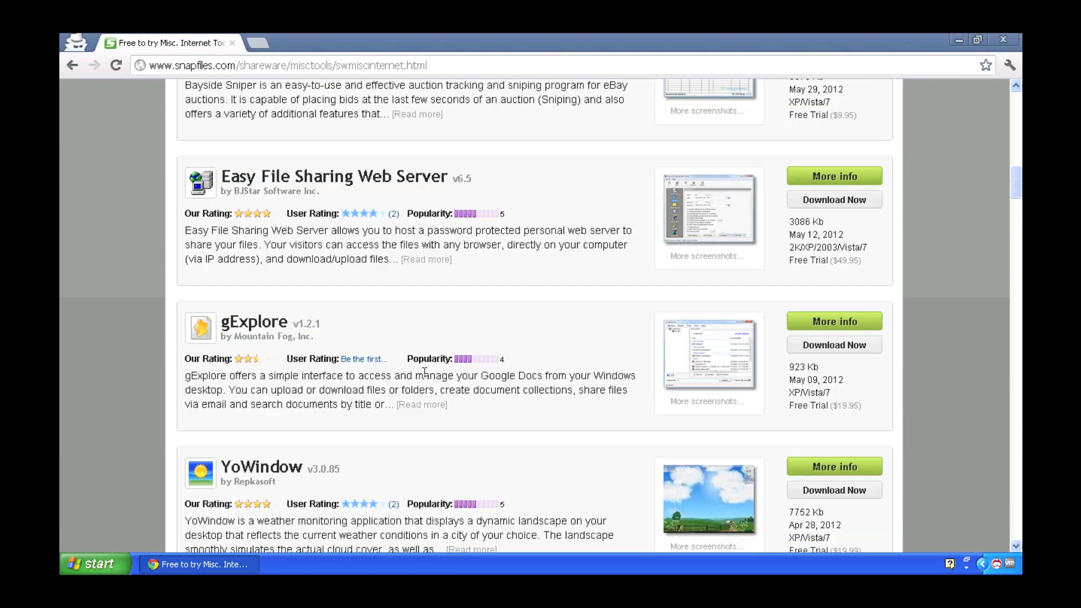
scroll("down", 3)
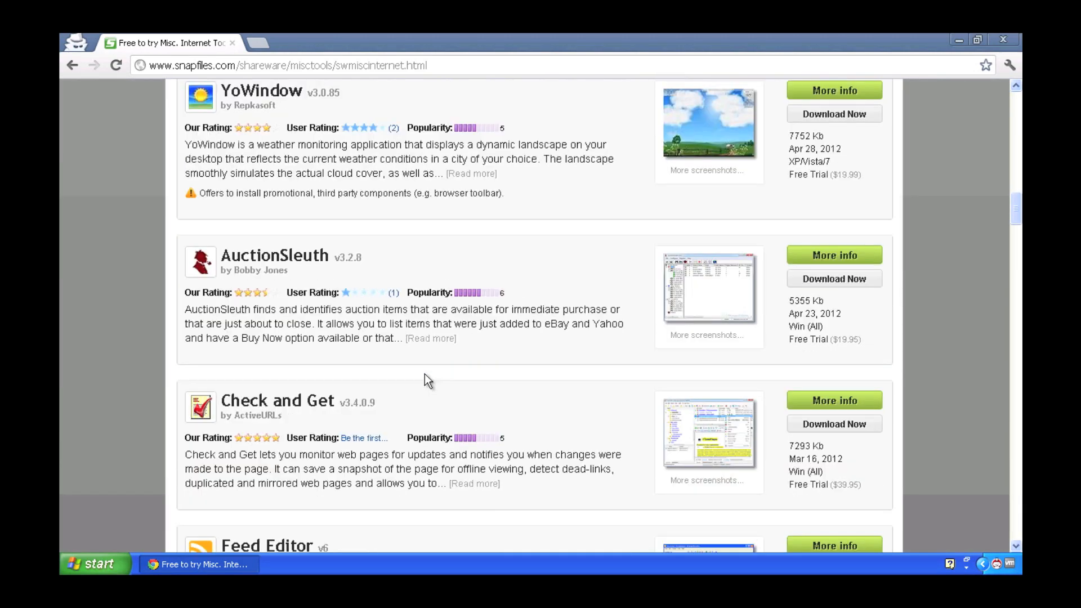
scroll("down", 3)
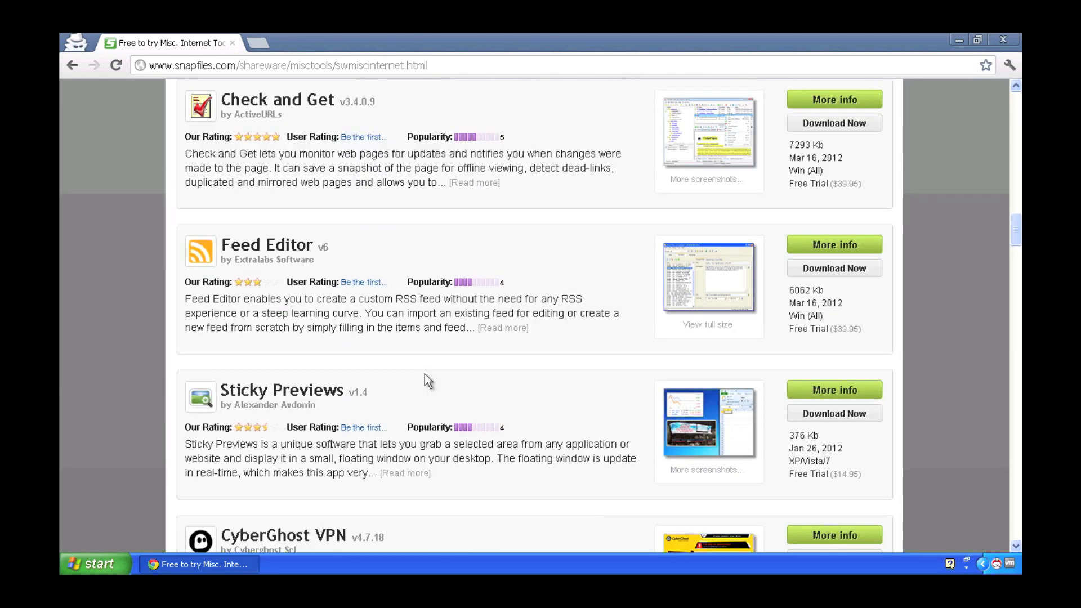
scroll("down", 3)
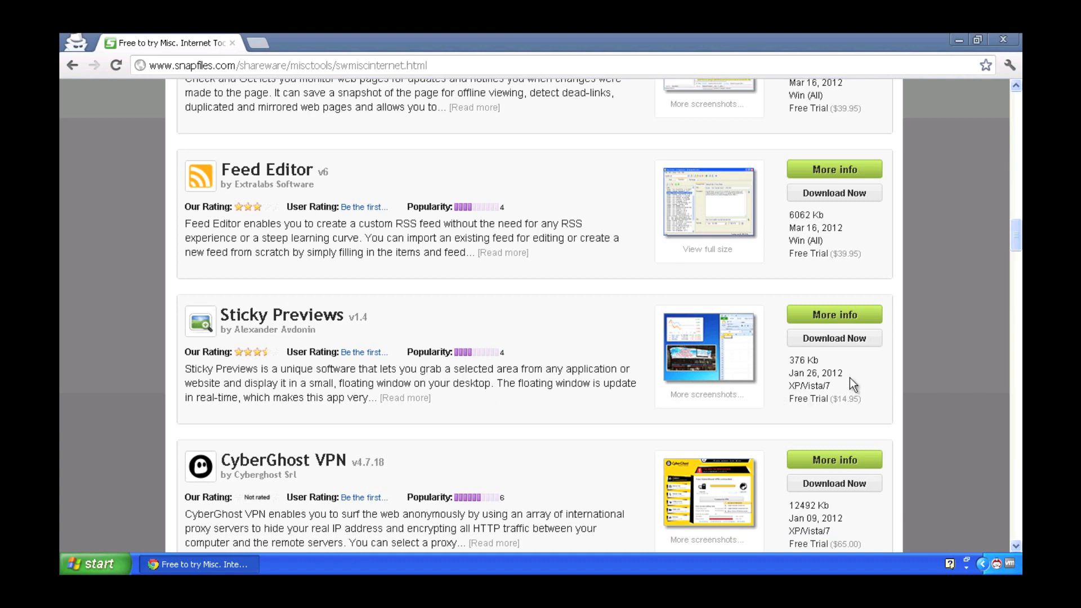
- Download the Sticky Previews 1.4 trial and launch the .exe from Chrome's download bar
left_click(834, 337)
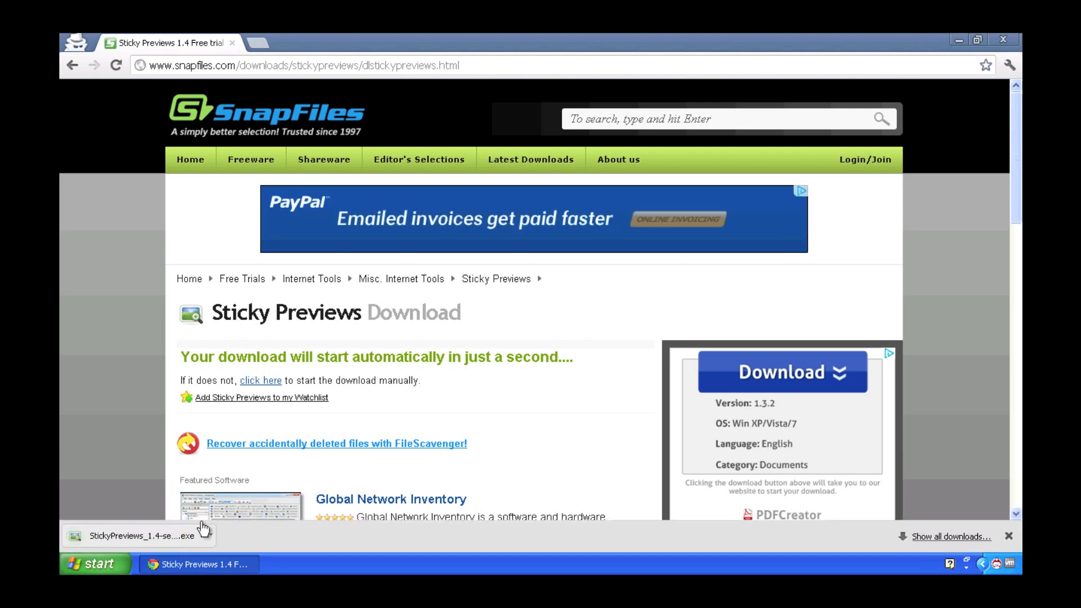
left_click(121, 535)
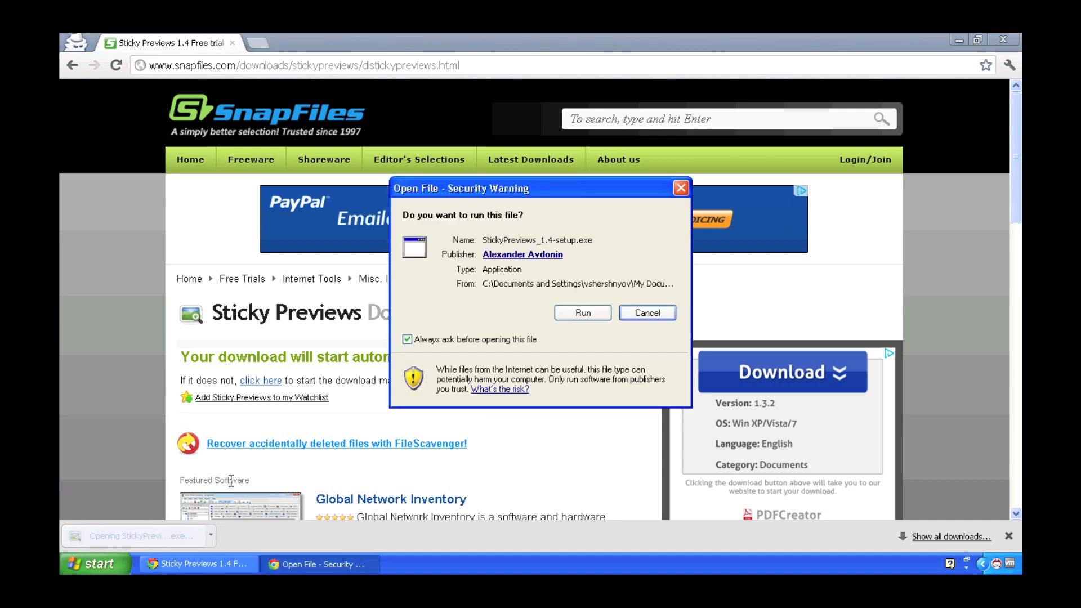
- Run the installer anyway and expand the blocked file's details in the Anti-Executable Alert
left_click(582, 312)
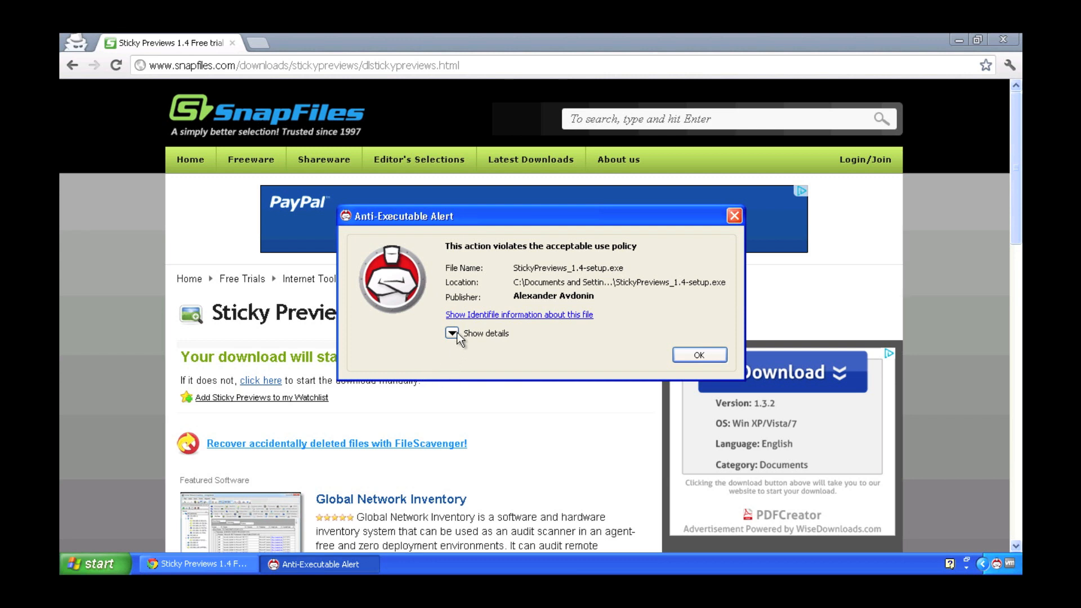
left_click(451, 333)
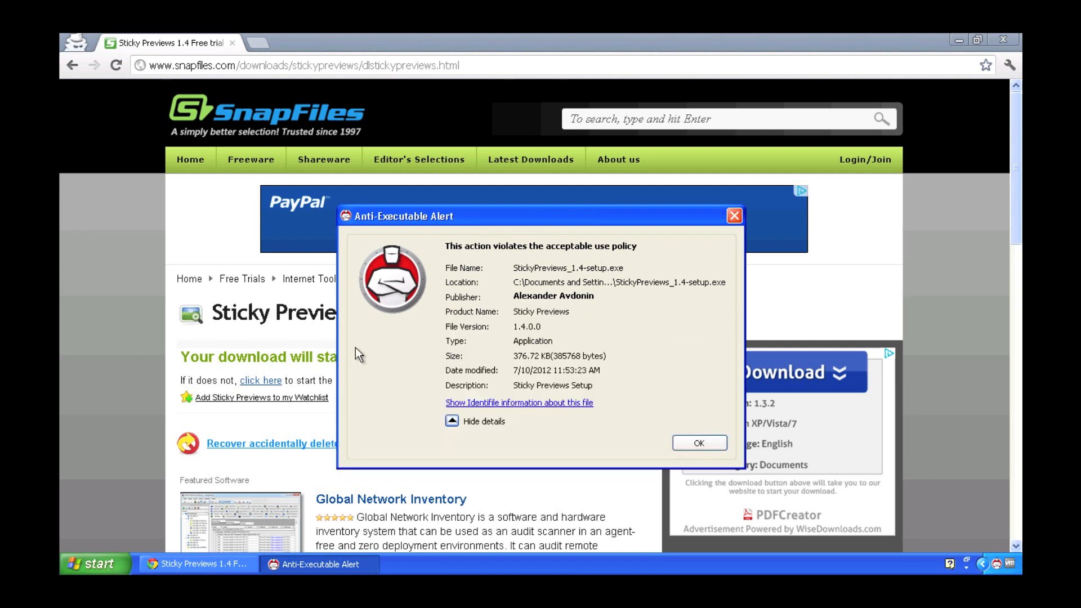